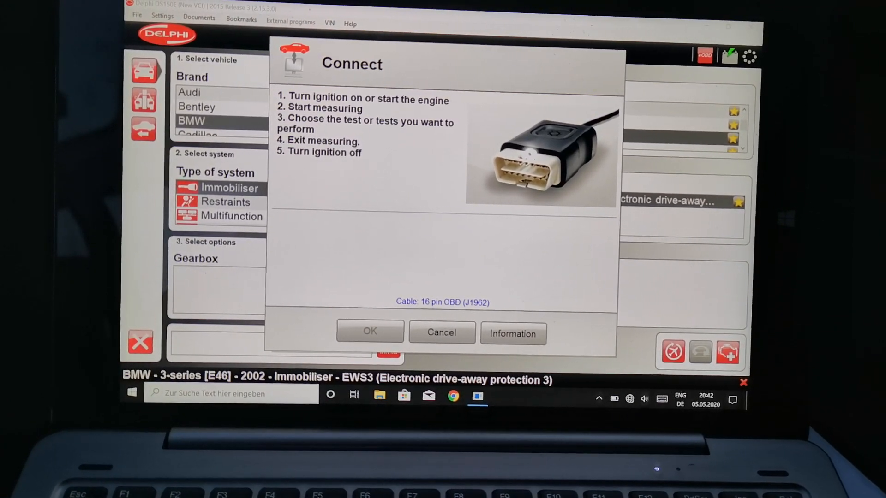
Start measuring on the connected BMW E46 EWS3 immobiliser to reach Basic adjustment.
click(370, 332)
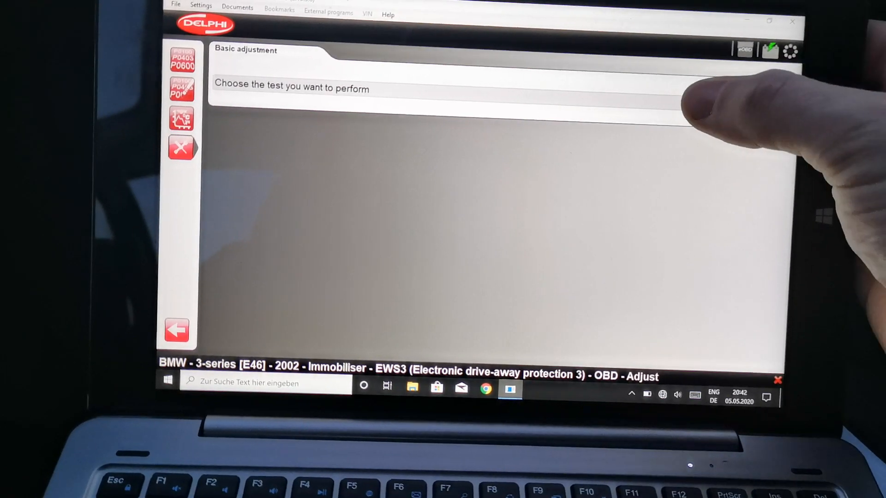
Run 'Reading out key status' for the active key, then for all keys.
click(452, 89)
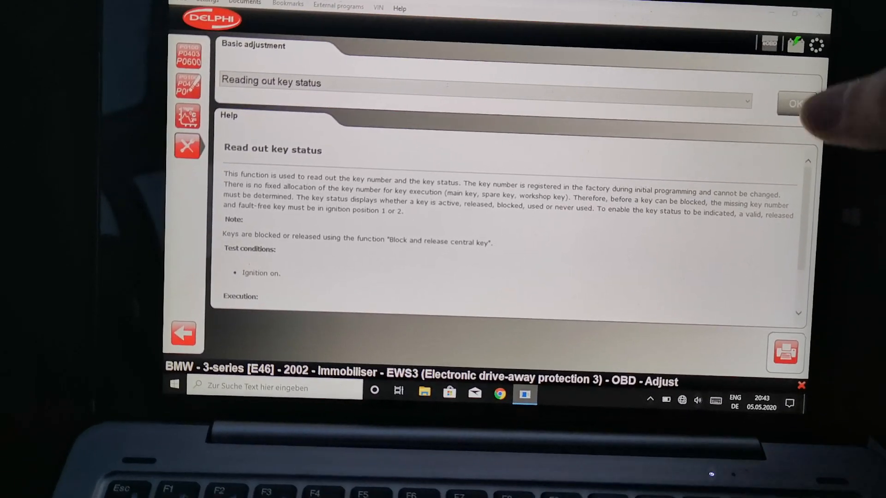
click(794, 103)
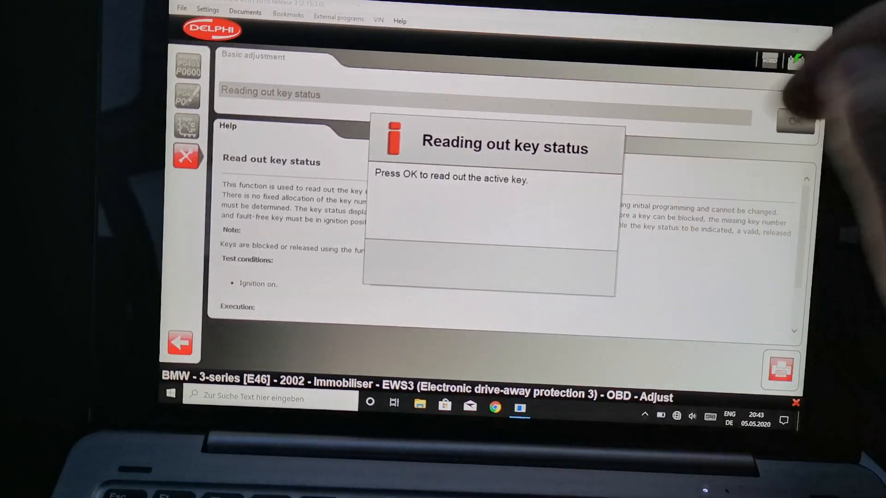
click(793, 113)
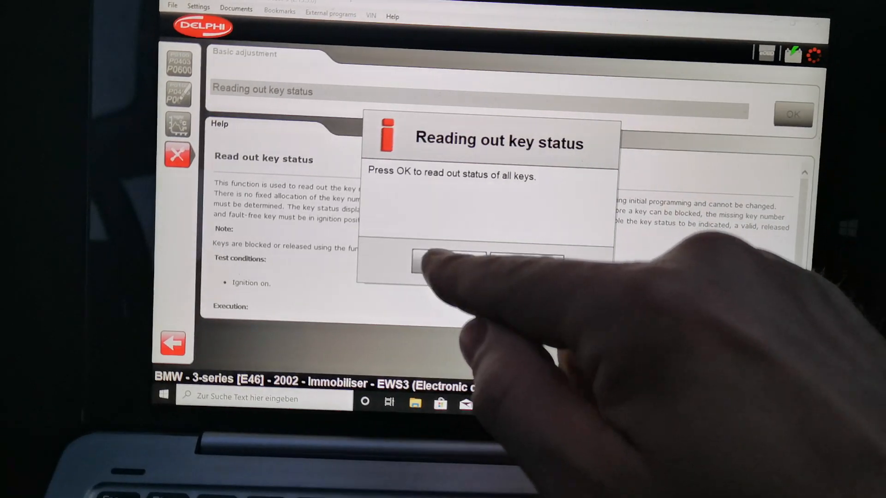
click(446, 261)
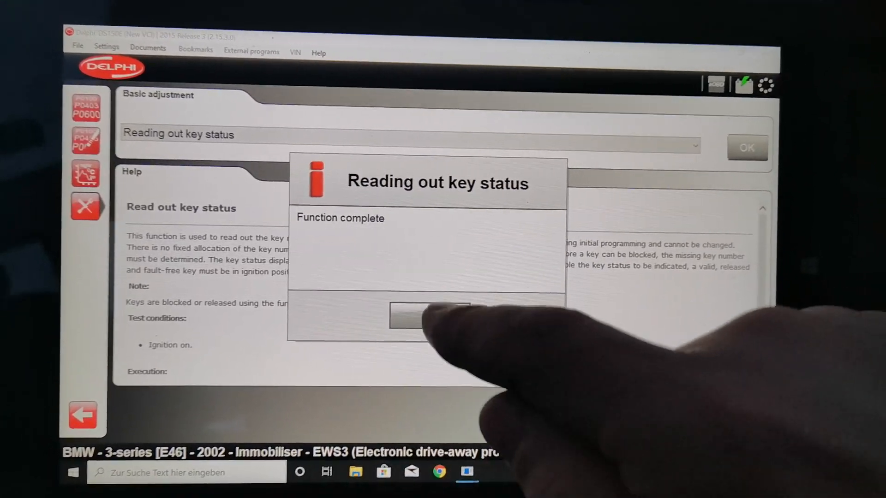
Start Lock/release keys with Lock key and read the inserted key as active key 1.
click(424, 317)
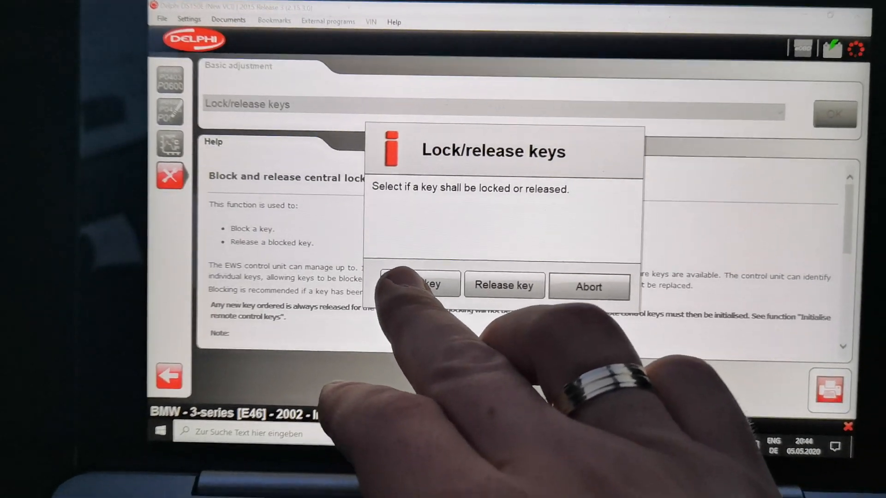
click(418, 285)
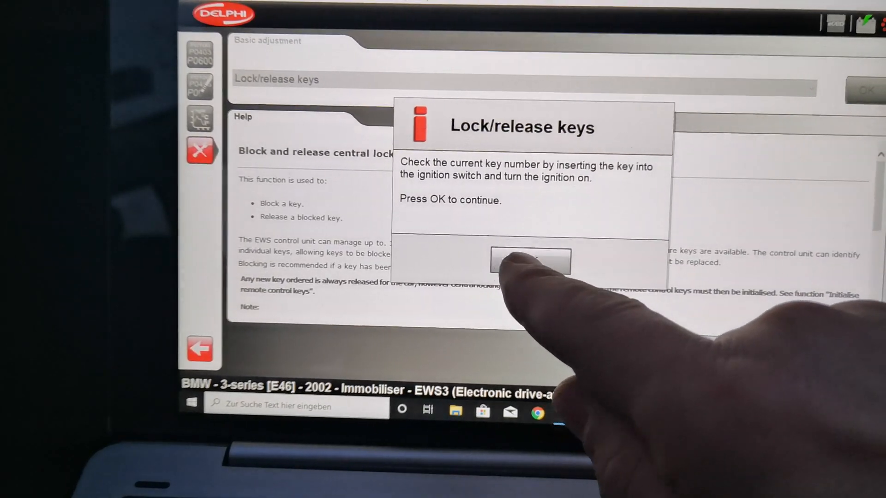
click(529, 261)
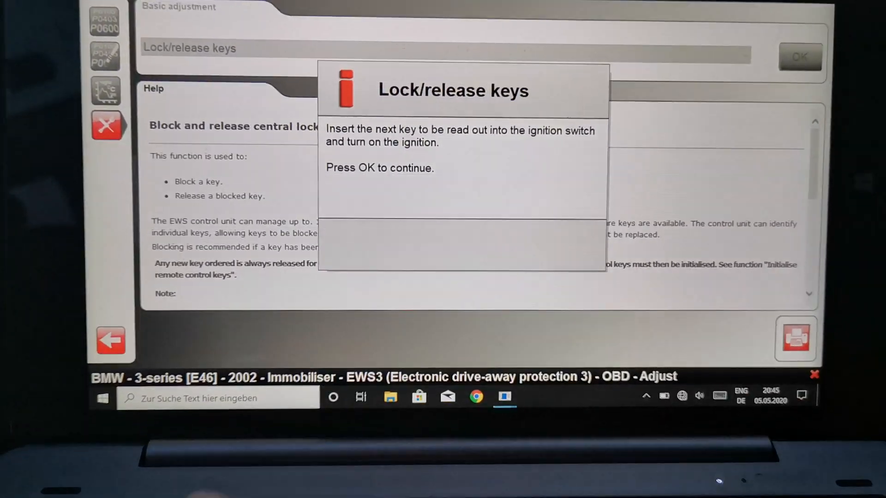
click(800, 56)
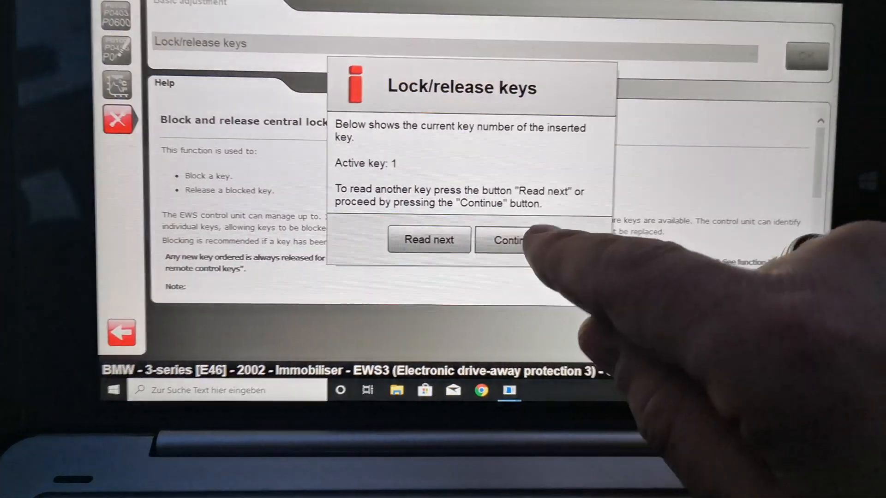
Enter key number 3 to lock and acknowledge the active key message.
click(507, 239)
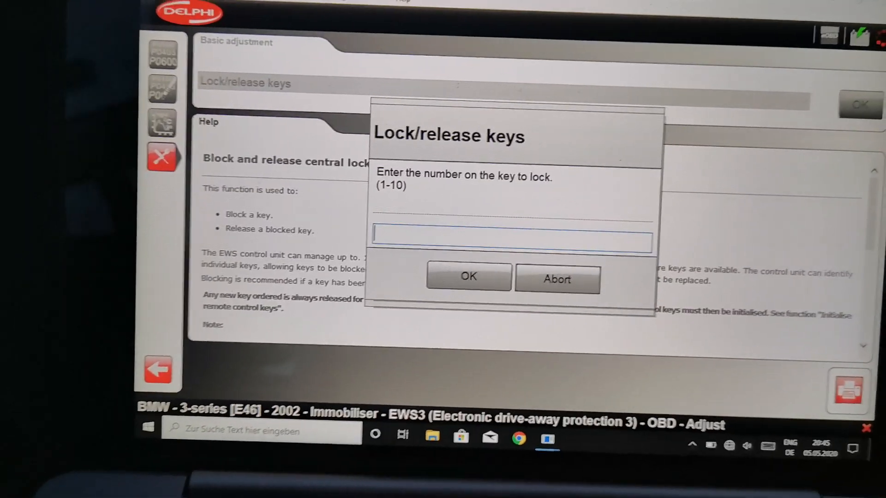
text(3)
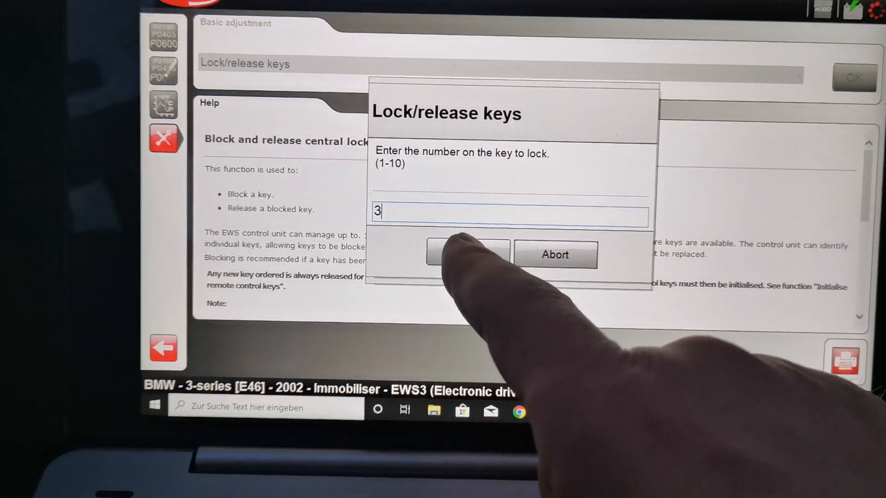
click(466, 254)
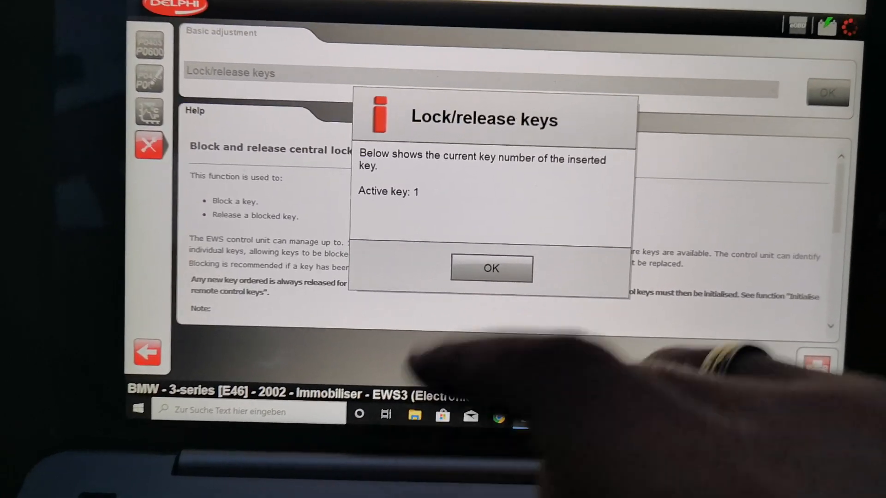
click(490, 269)
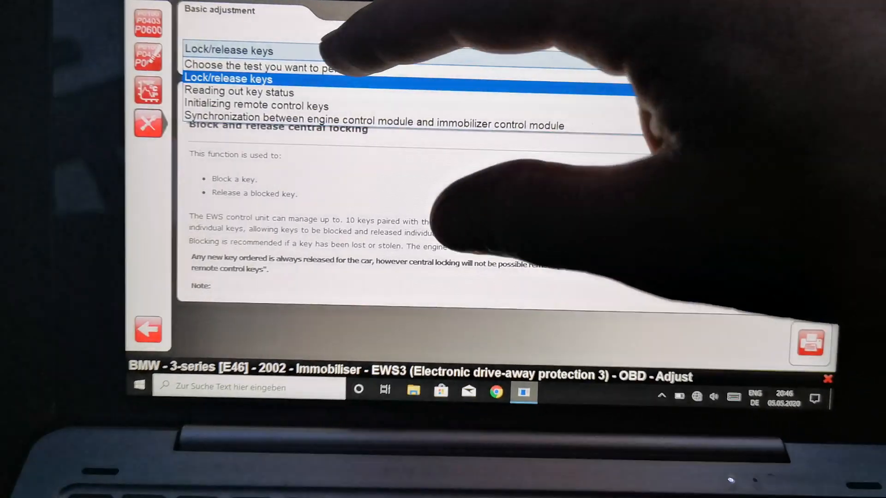
Rerun 'Reading out key status', showing keys 1–2 released and key 3 blocked.
click(248, 91)
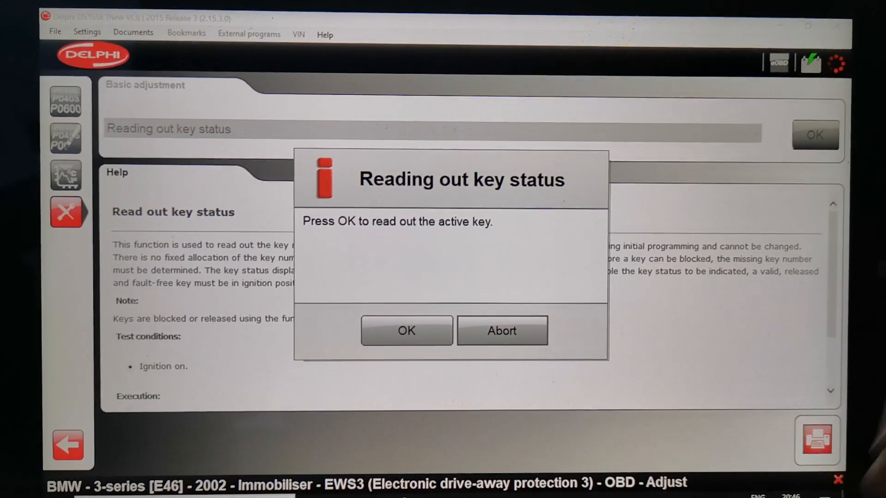
click(405, 330)
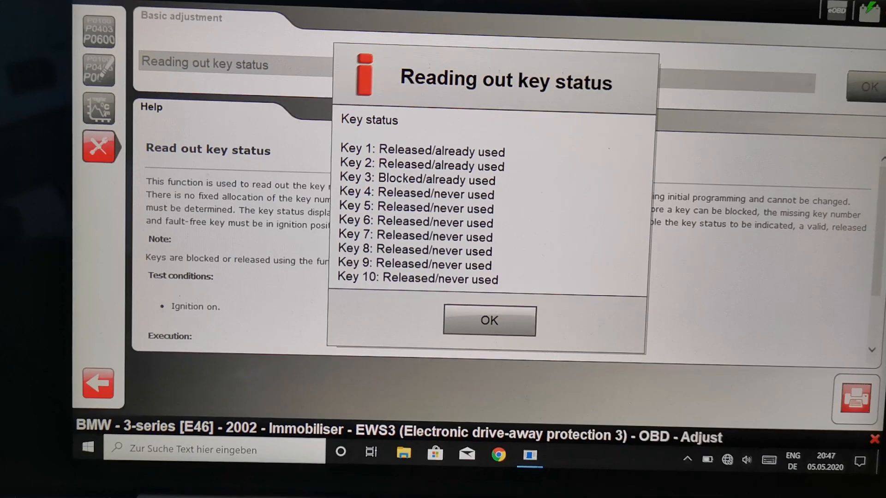
click(488, 320)
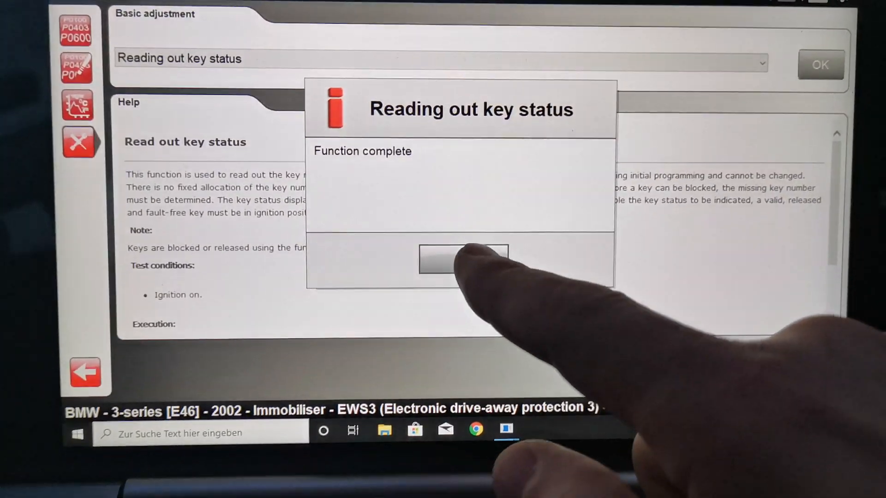
click(462, 260)
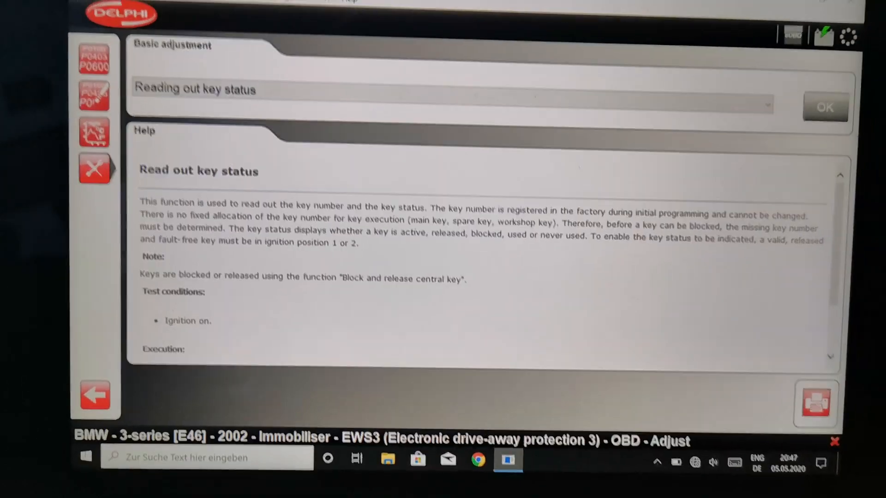